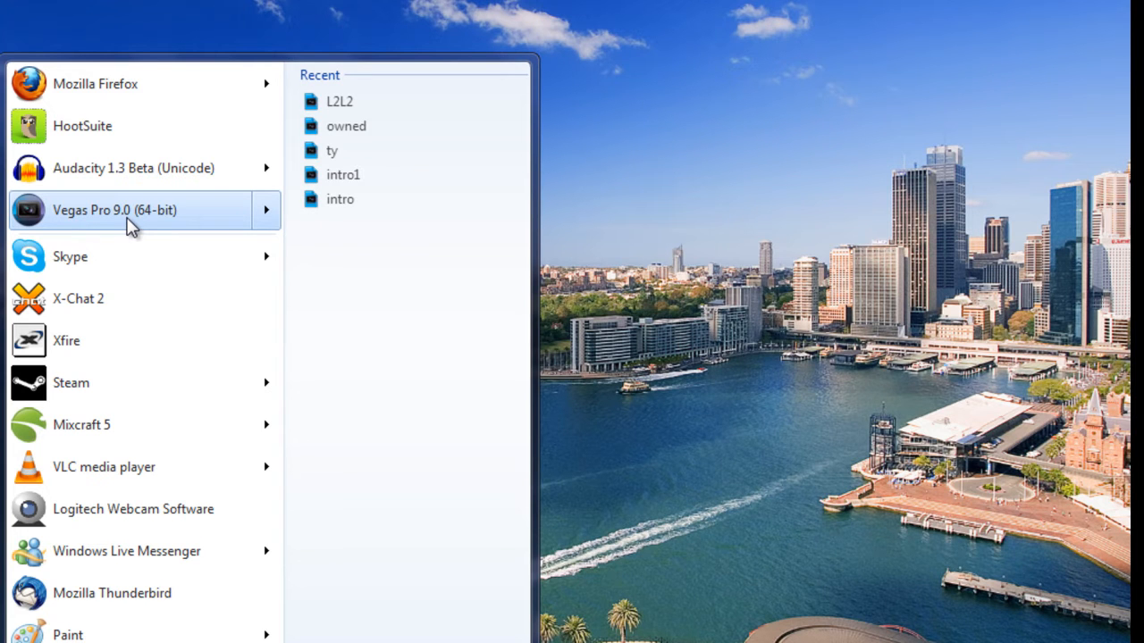
Launch Vegas Pro 9.0 (64-bit) from the Start menu
{"action": "left_click", "coordinate": [114, 210]}
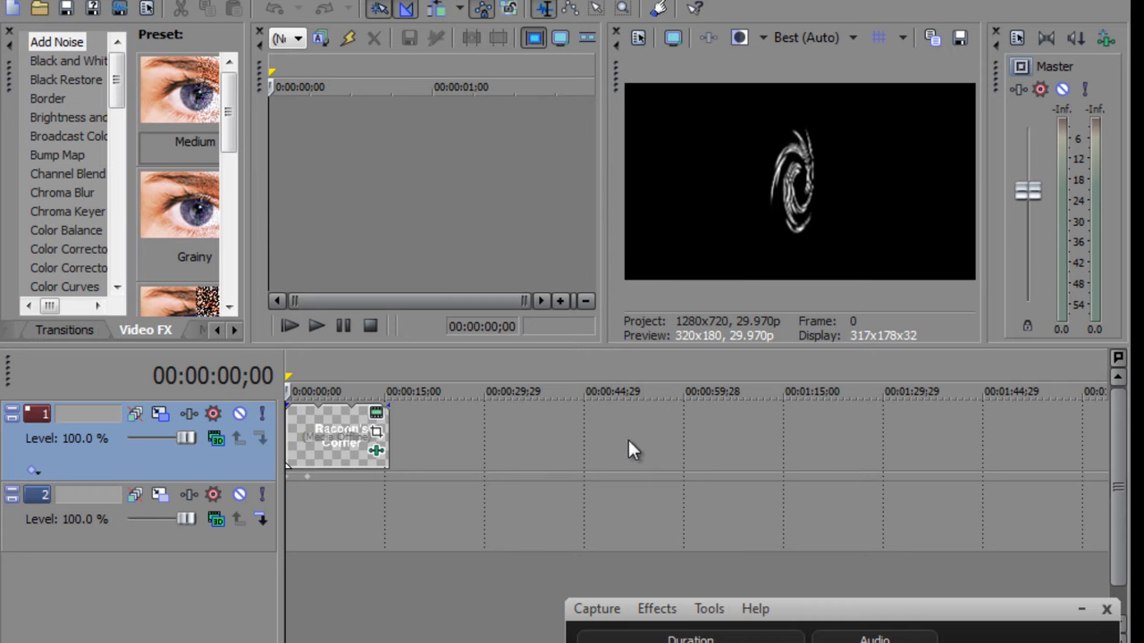
Create a new project from the HDV 720-30p template (1280x720, 29.970 fps)
{"action": "left_click", "coordinate": [42, 9]}
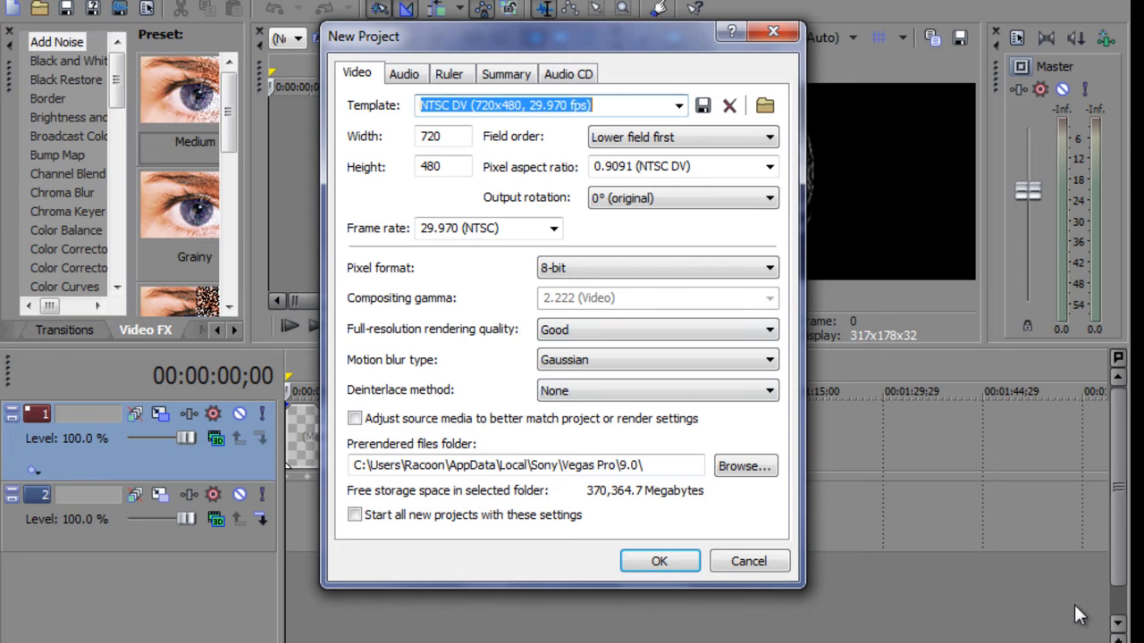
{"action": "left_click", "coordinate": [677, 105]}
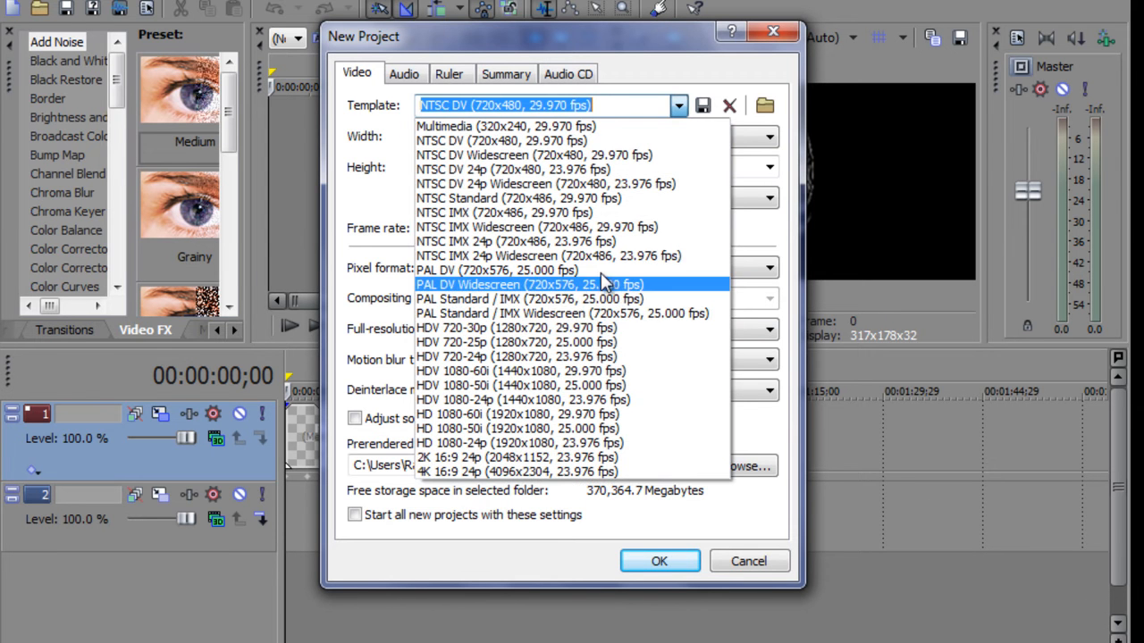
{"action": "left_click", "coordinate": [659, 561]}
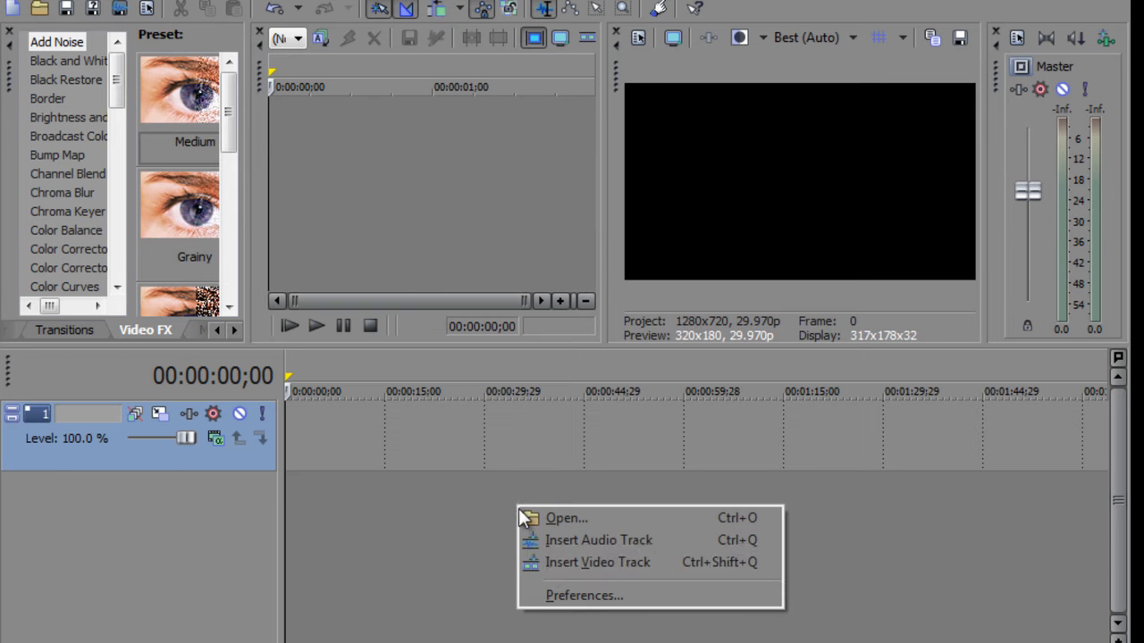
Insert a second video track and set compositing mode to 3D Source Alpha
{"action": "left_click", "coordinate": [599, 540]}
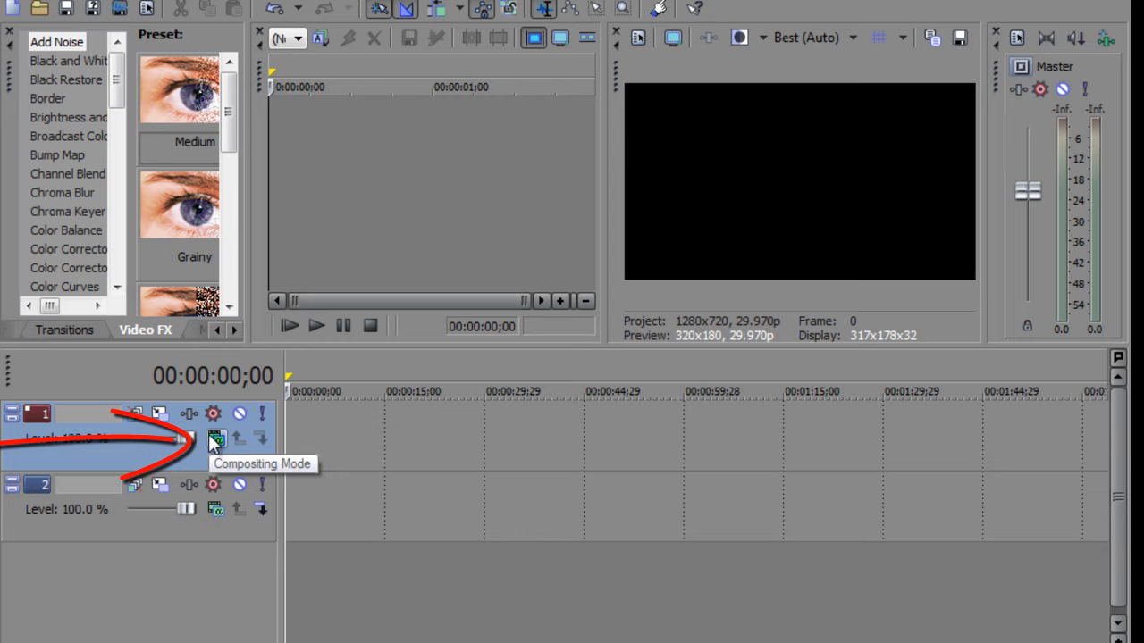
{"action": "left_click", "coordinate": [215, 437]}
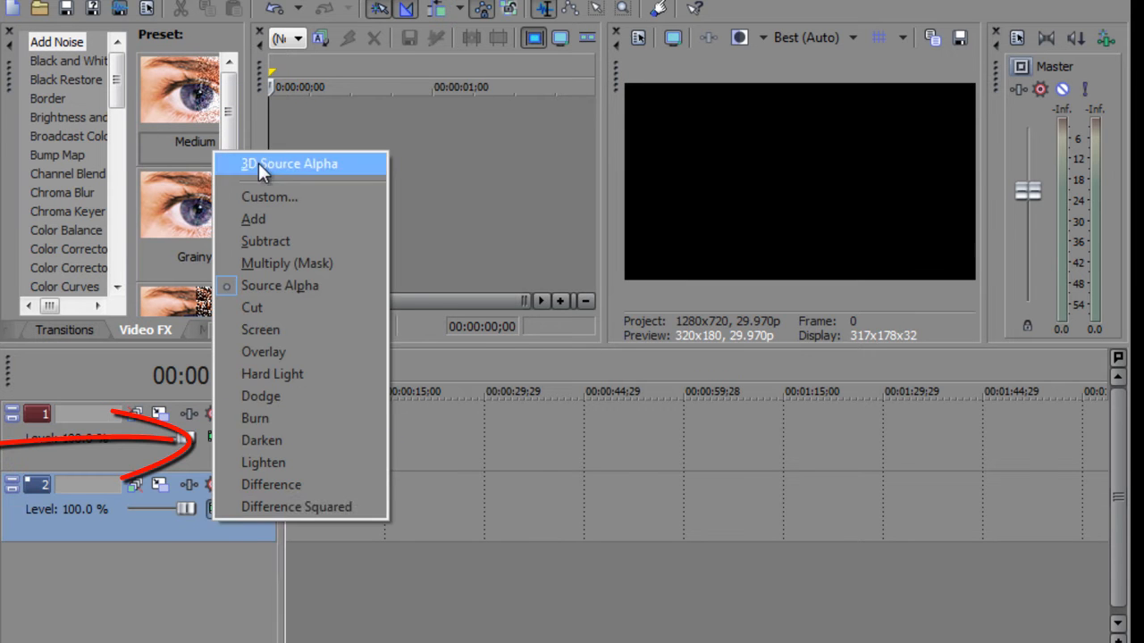
{"action": "right_click", "coordinate": [437, 446]}
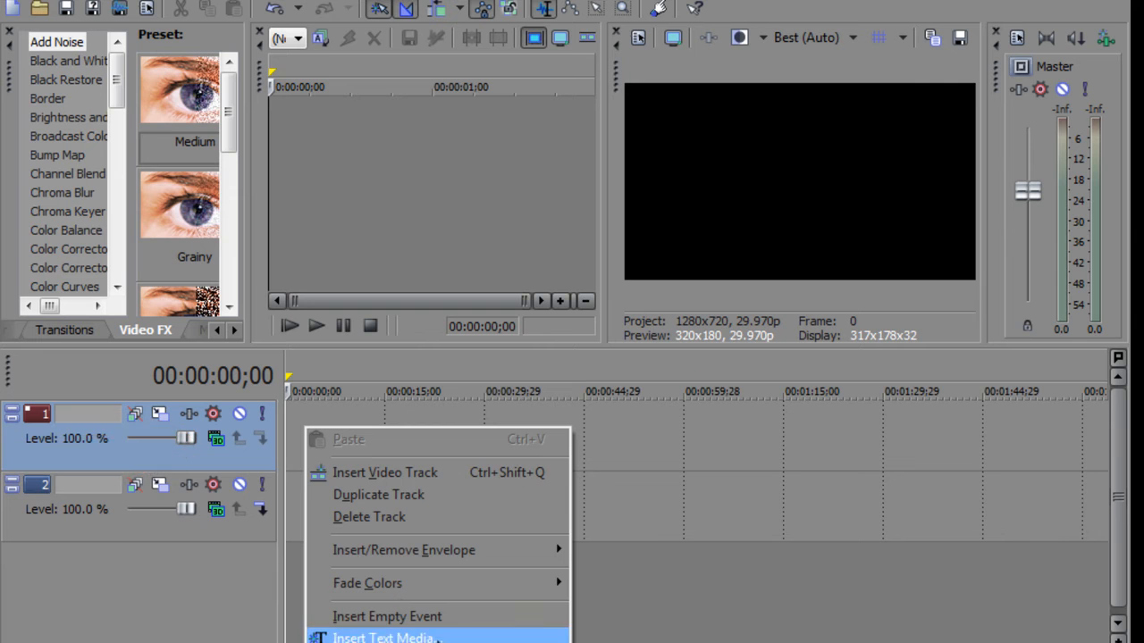
Insert a text media event on track 1 reading 'Racoon's Corner'
{"action": "left_click", "coordinate": [384, 638]}
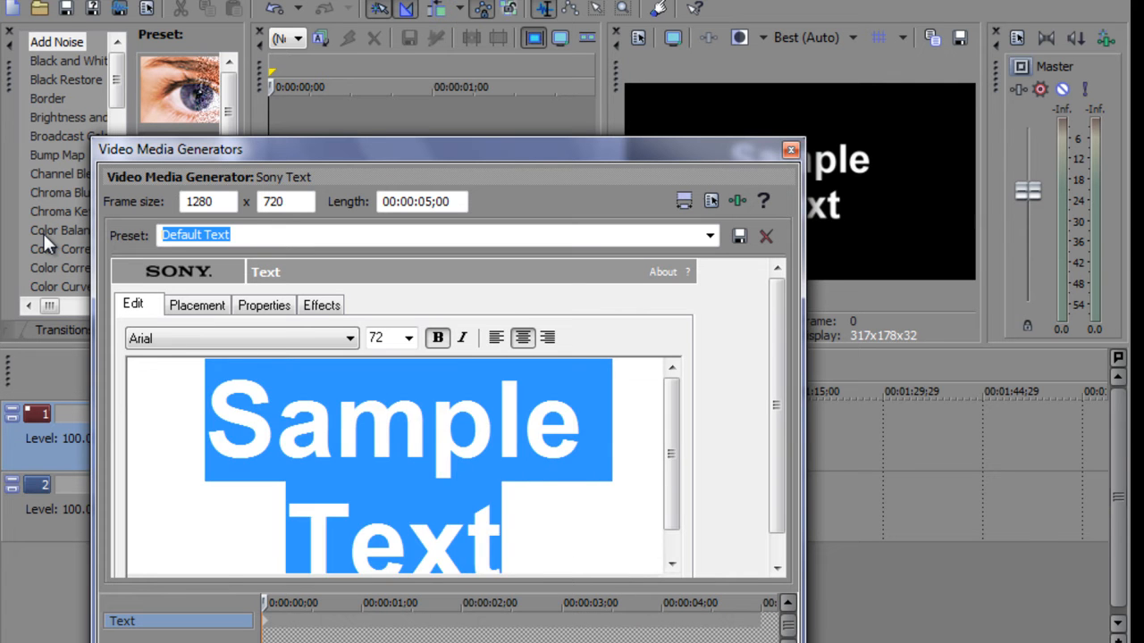
{"action": "type", "text": "C"}
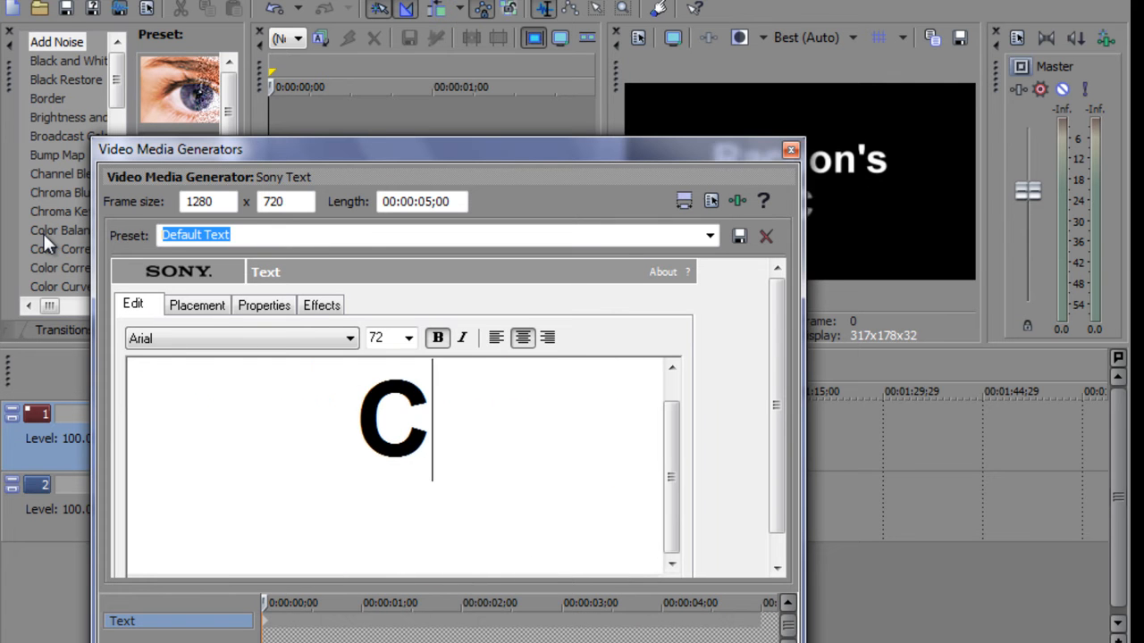
{"action": "type", "text": "orner"}
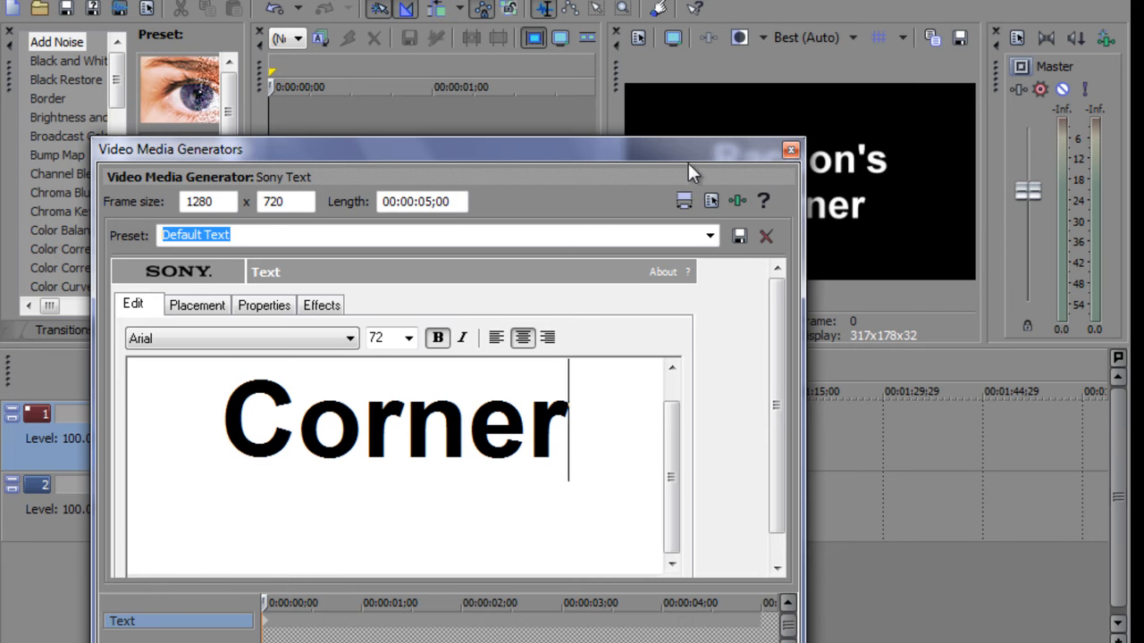
{"action": "left_click", "coordinate": [790, 149]}
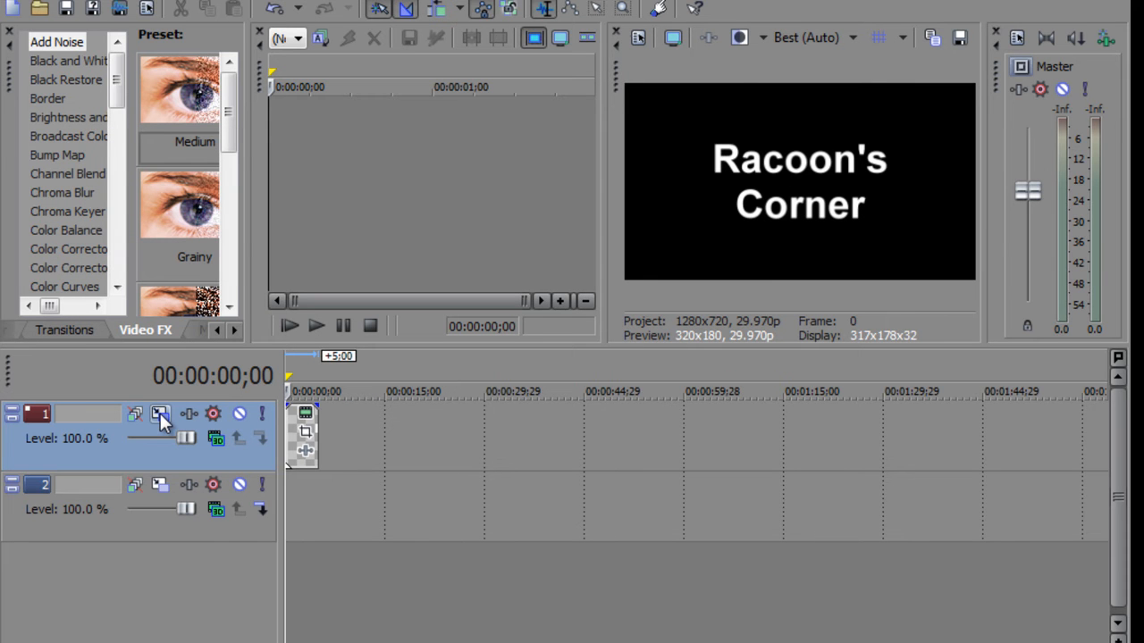
Keyframe track 1's motion from Orientation Y 77 at the start to 0 later
{"action": "left_click", "coordinate": [160, 414]}
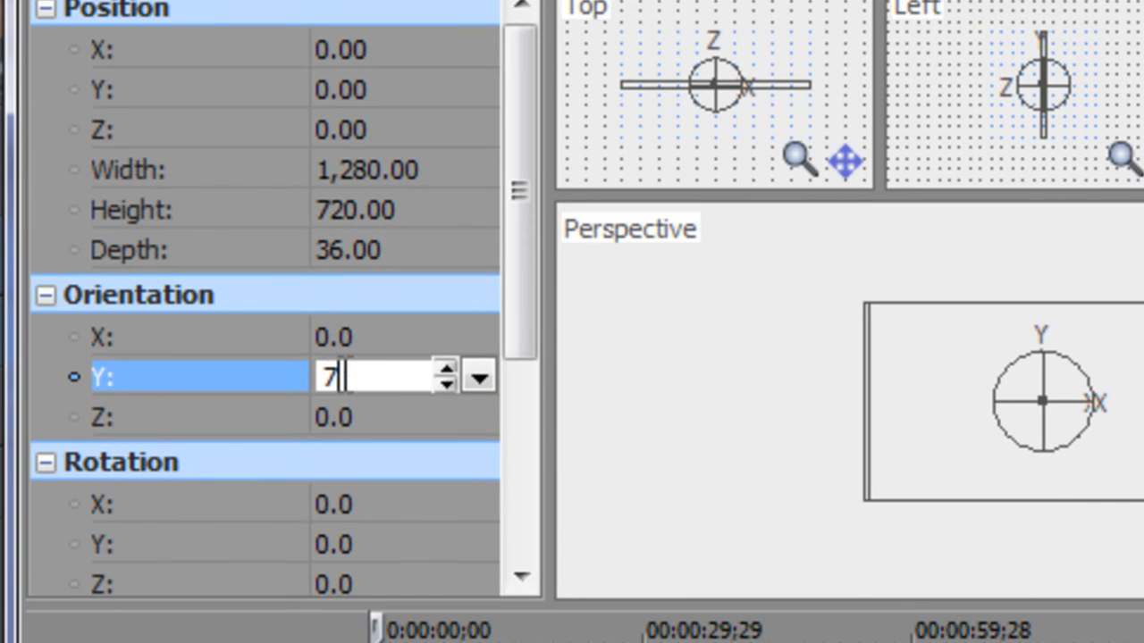
{"action": "type", "text": "7.0"}
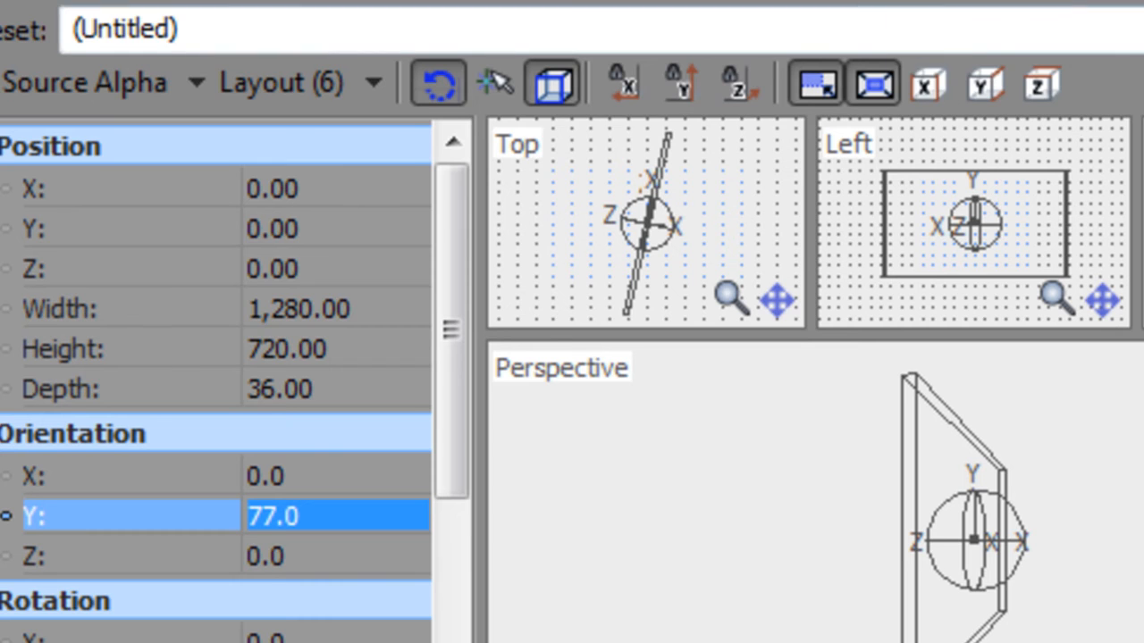
{"action": "scroll", "scroll_direction": "down", "scroll_amount": 3}
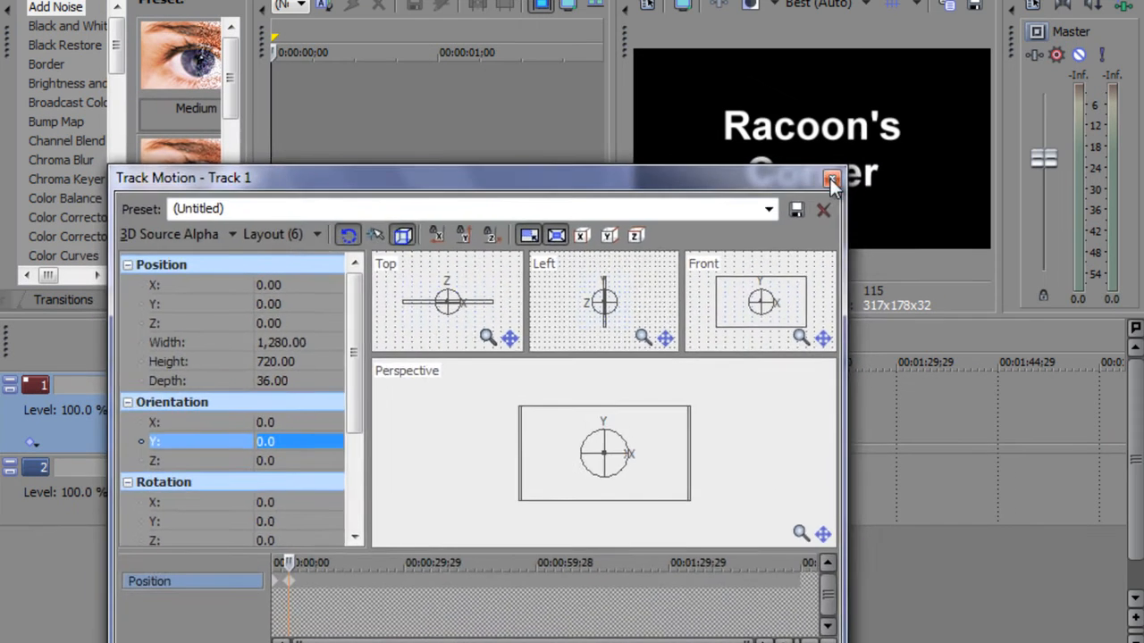
{"action": "left_click", "coordinate": [831, 178]}
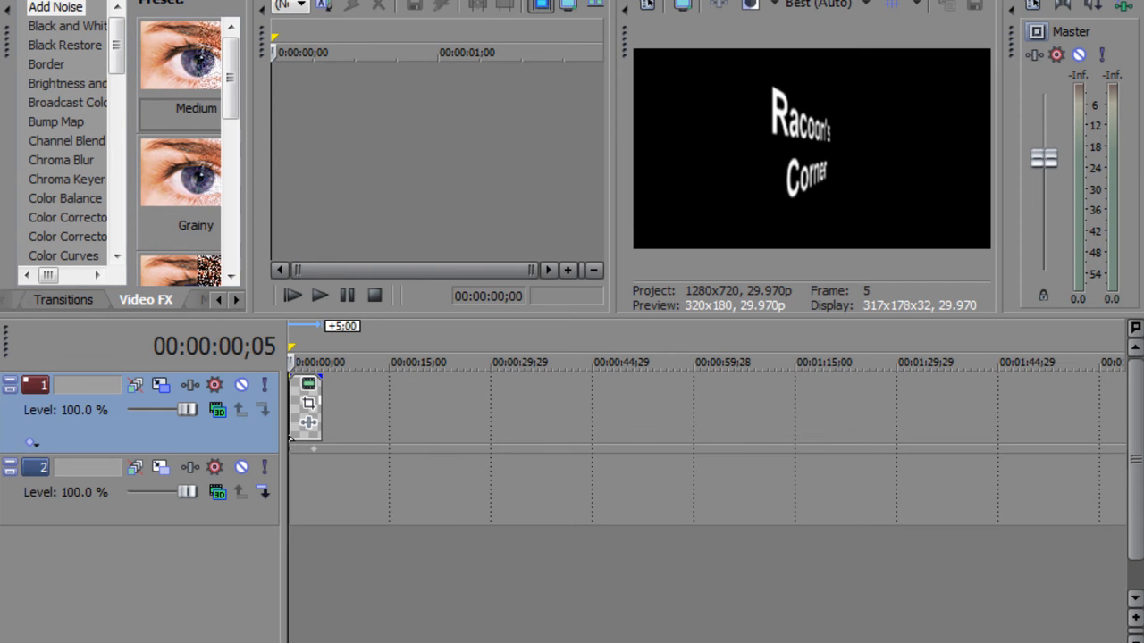